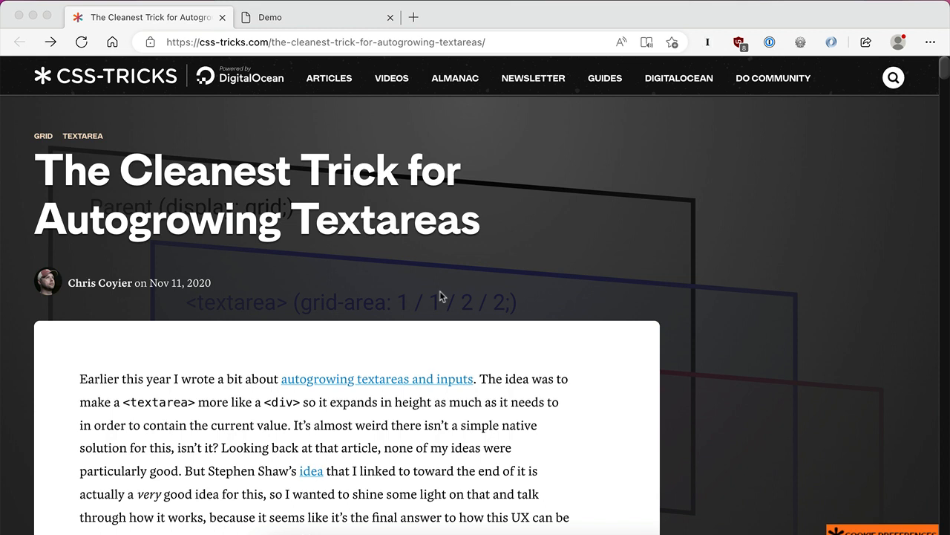
mouse_move(445, 358)
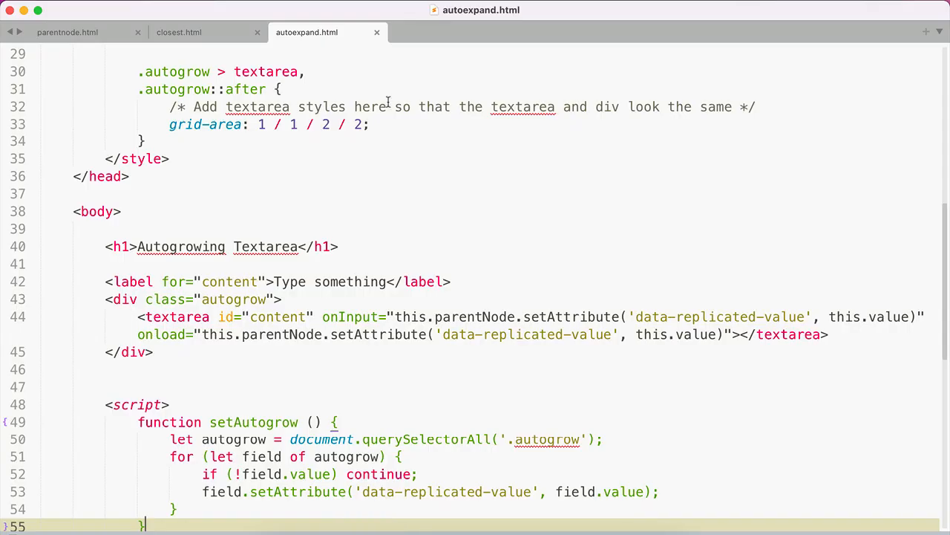
mouse_move(475, 222)
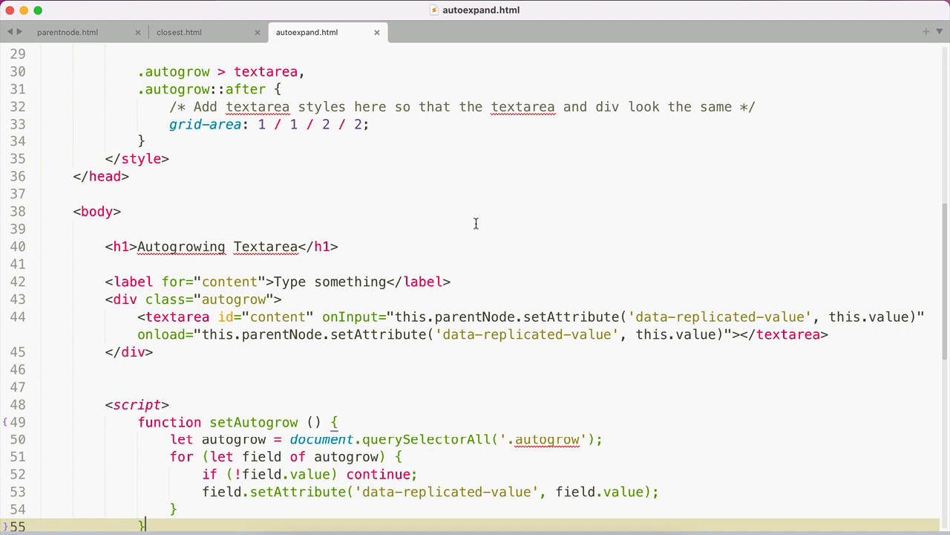
mouse_move(175, 324)
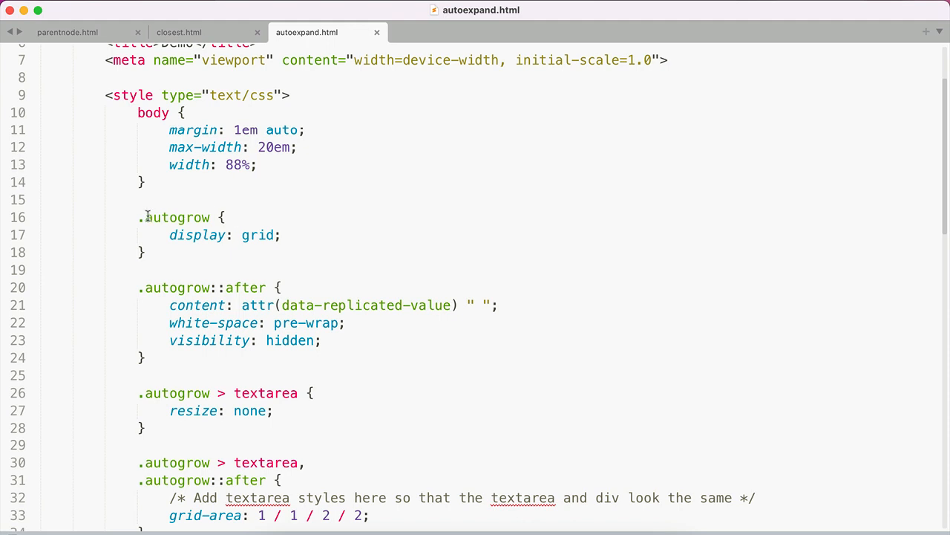
mouse_move(217, 235)
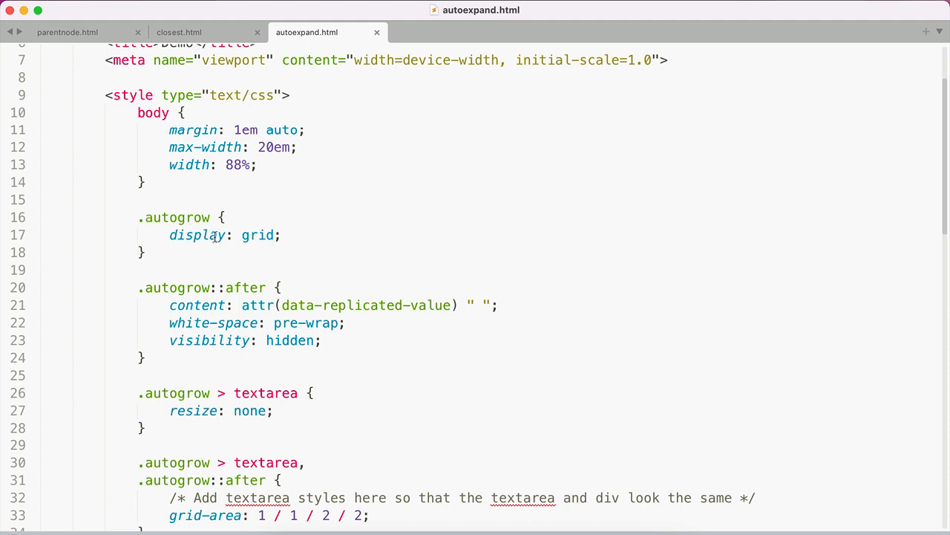
mouse_move(291, 217)
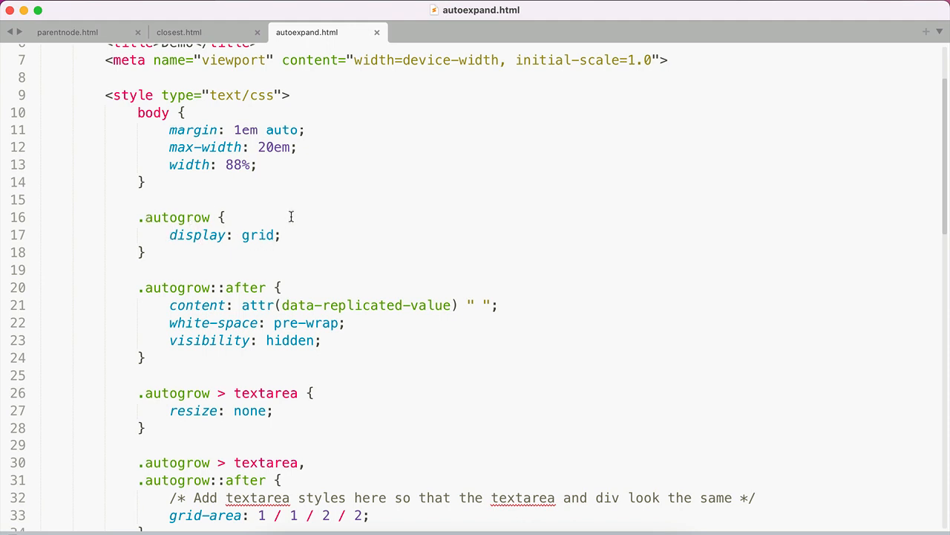
mouse_move(289, 216)
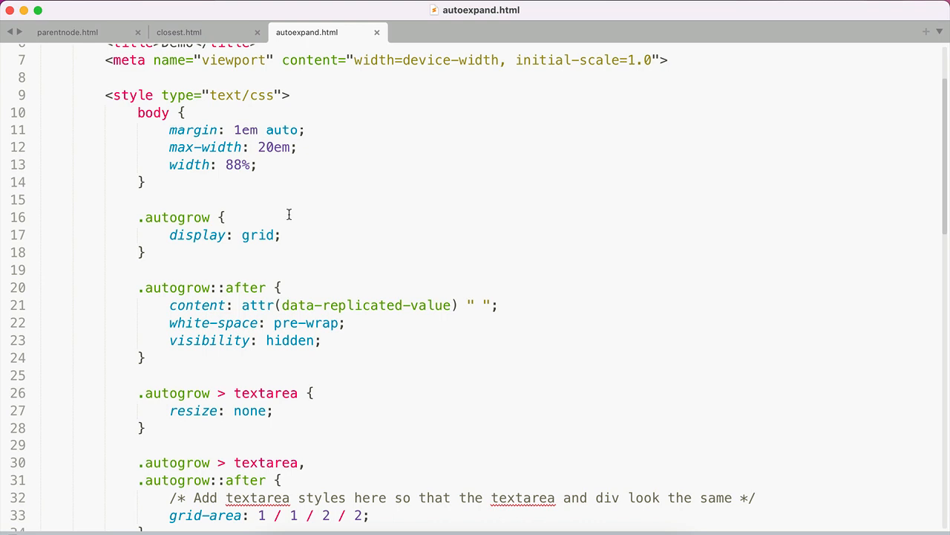
mouse_move(288, 249)
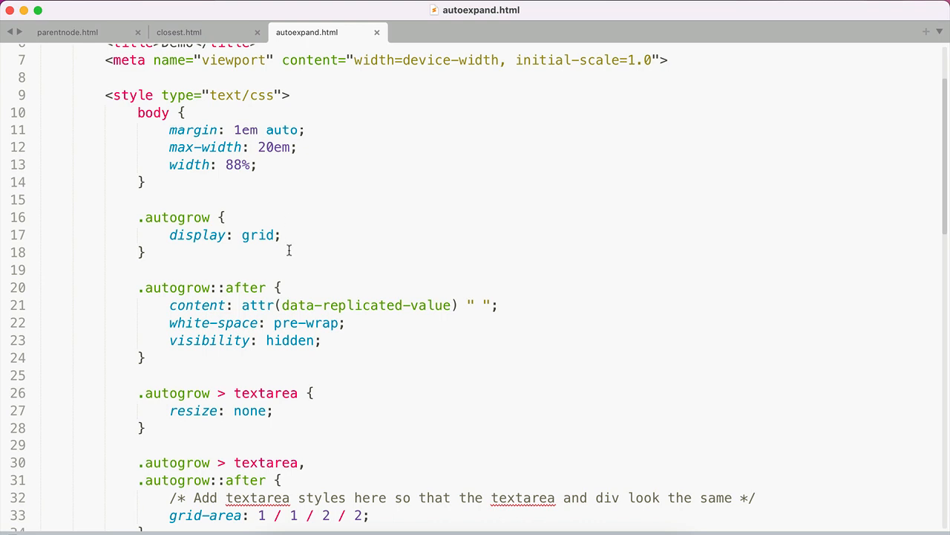
scroll(down, 3)
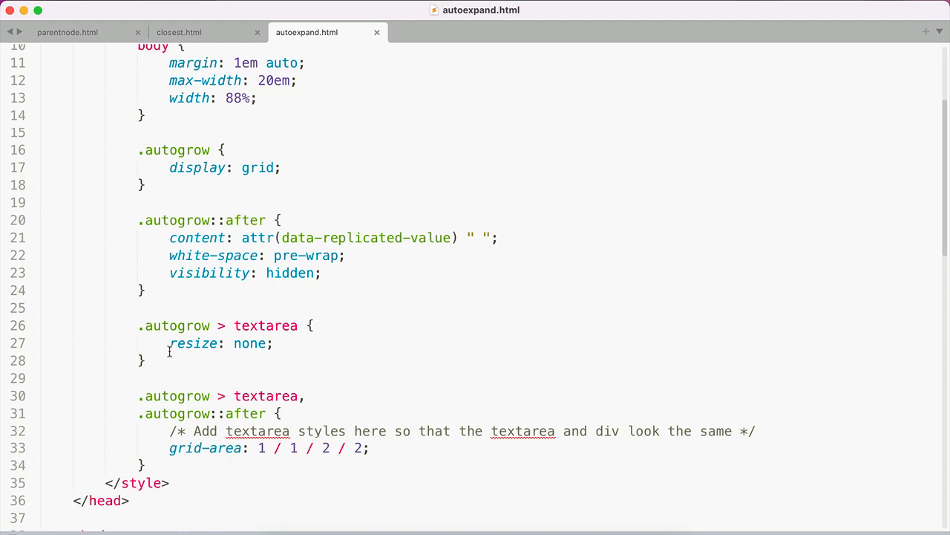
mouse_move(326, 357)
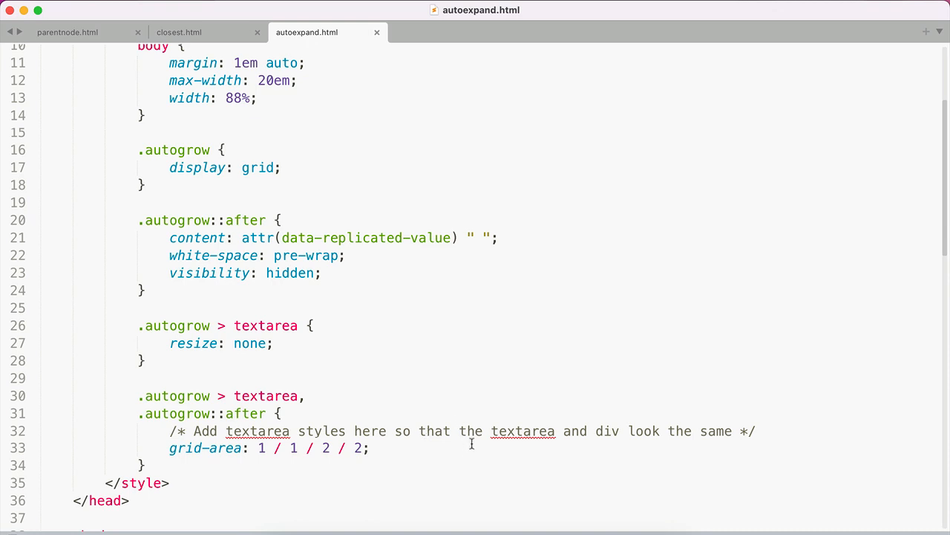
mouse_move(408, 445)
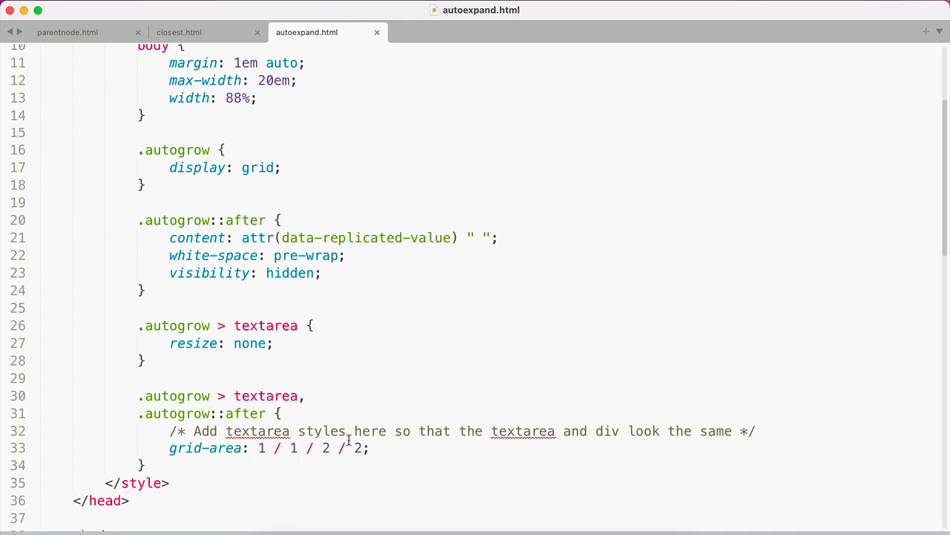
scroll(down, 3)
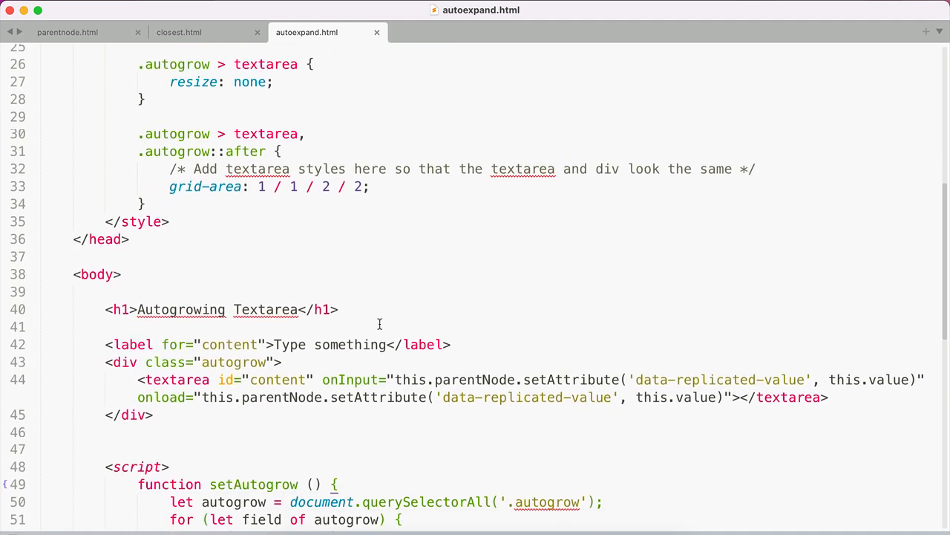
scroll(down, 3)
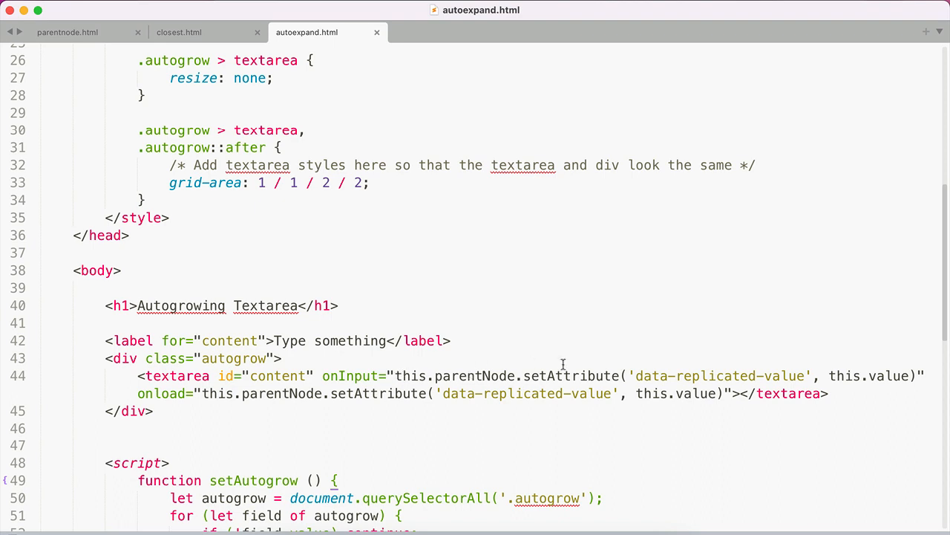
mouse_move(831, 374)
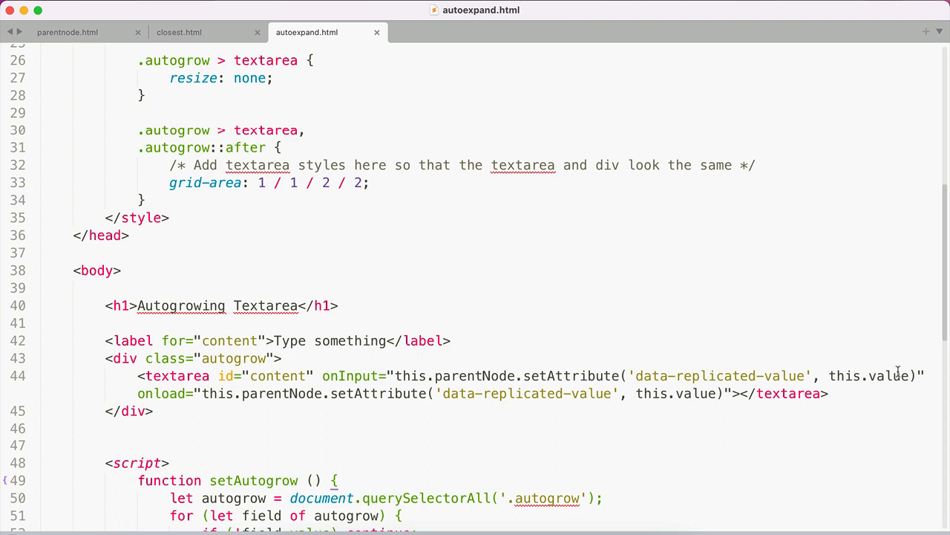
mouse_move(196, 374)
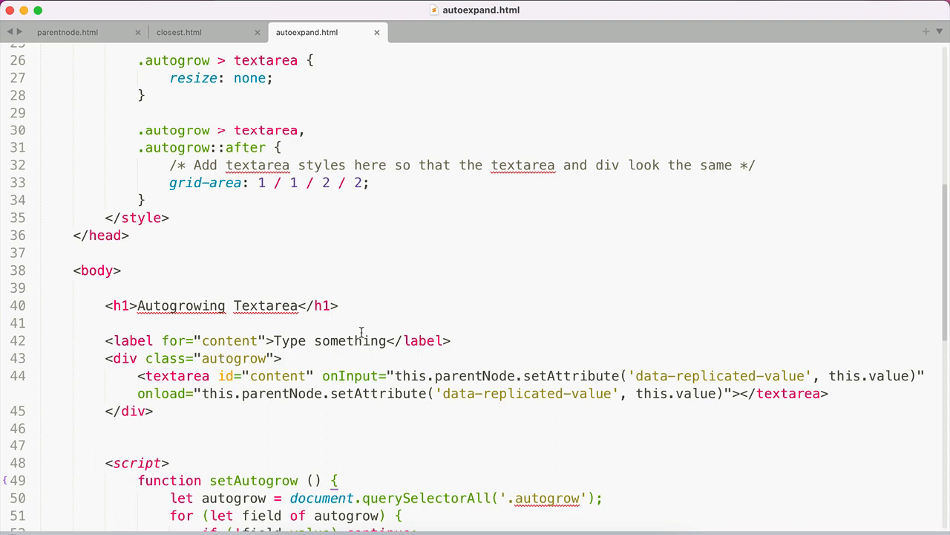
mouse_move(359, 328)
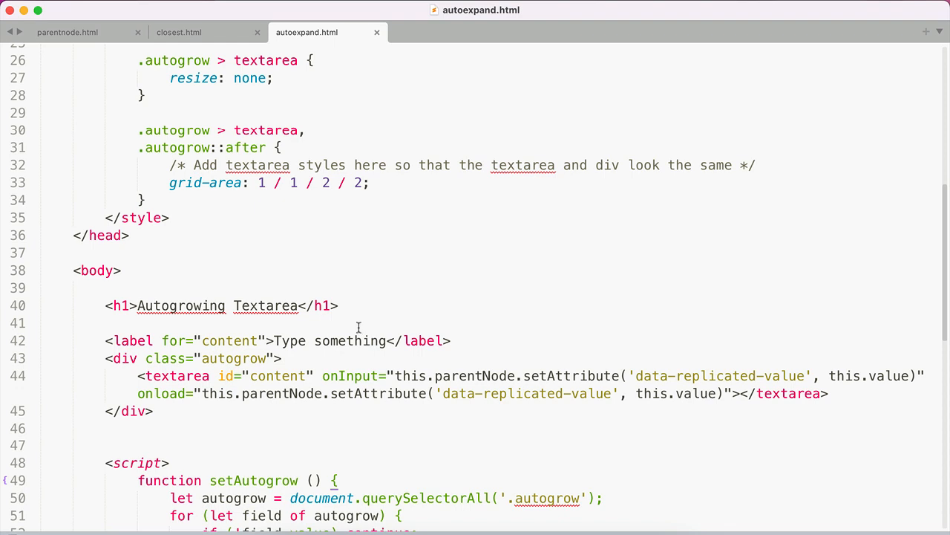
mouse_move(374, 319)
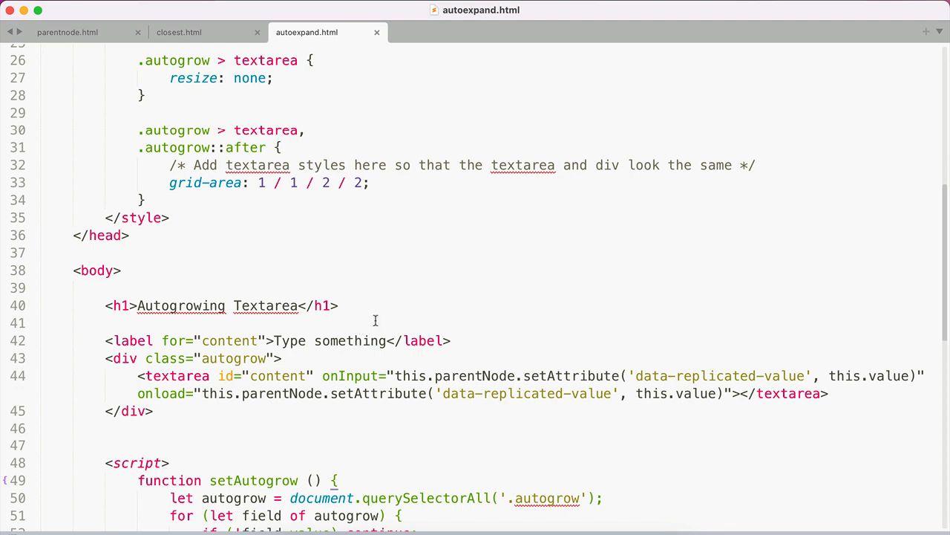
mouse_move(374, 315)
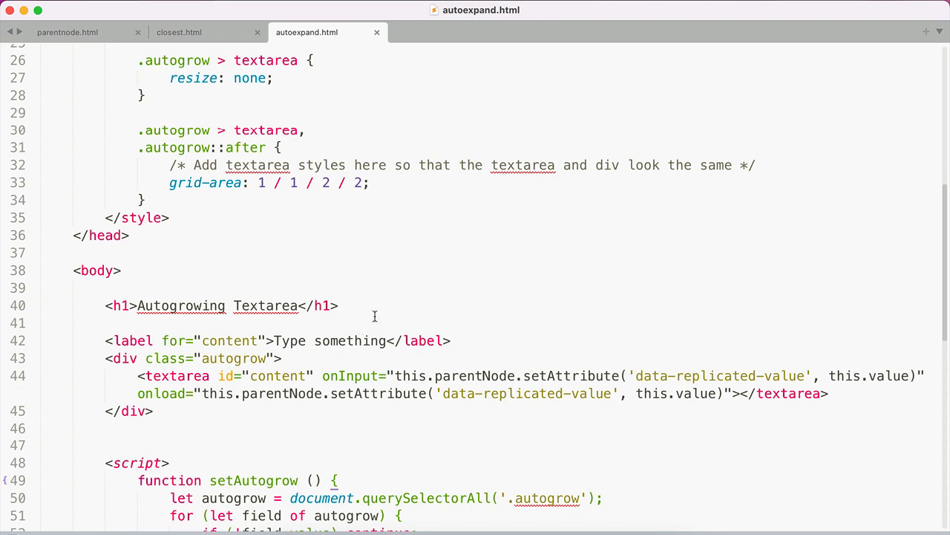
mouse_move(483, 307)
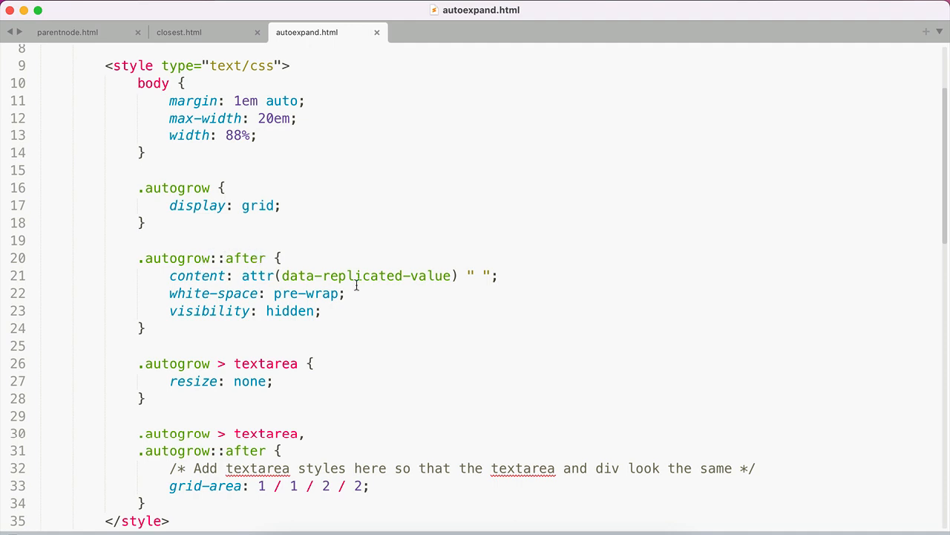
mouse_move(399, 279)
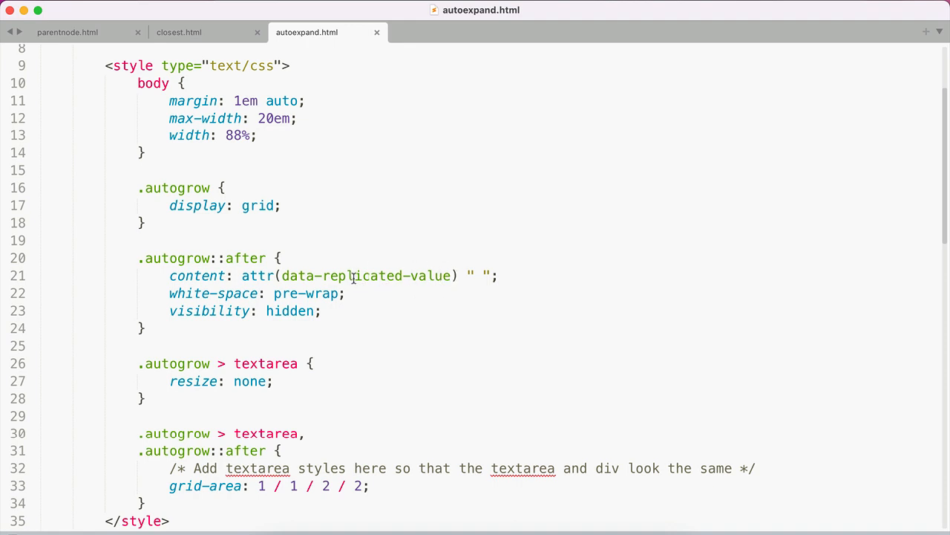
mouse_move(303, 288)
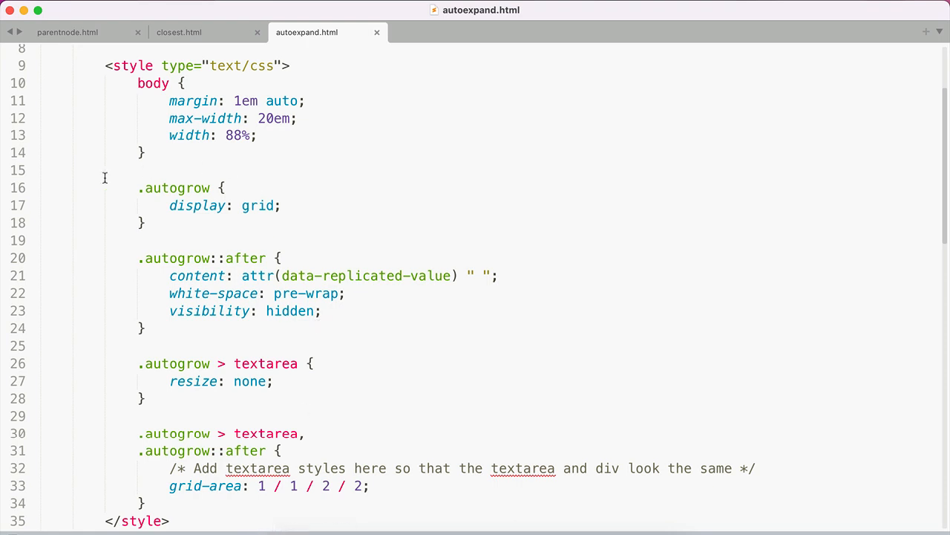
scroll(down, 3)
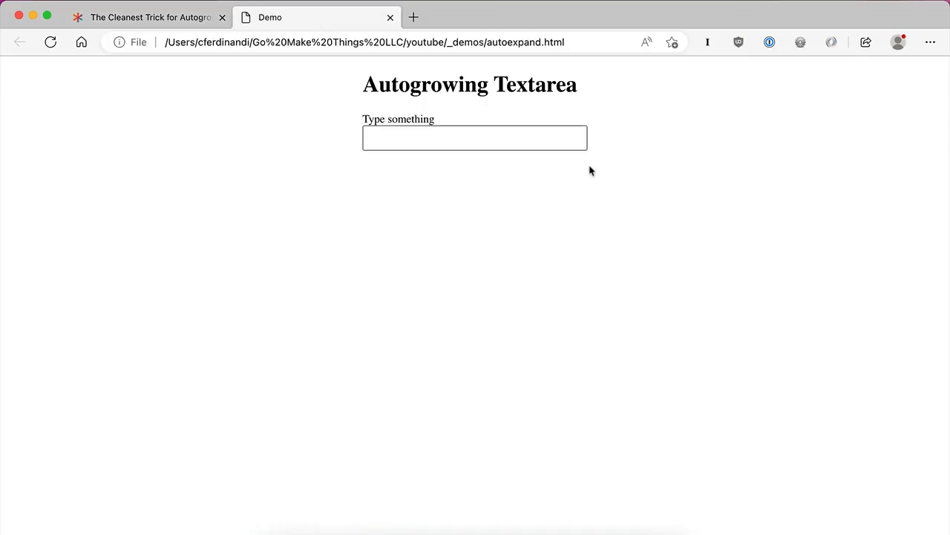
Fill the demo textarea with lines 'Type some t' and 'fdafda' so the box grows taller.
click(476, 137)
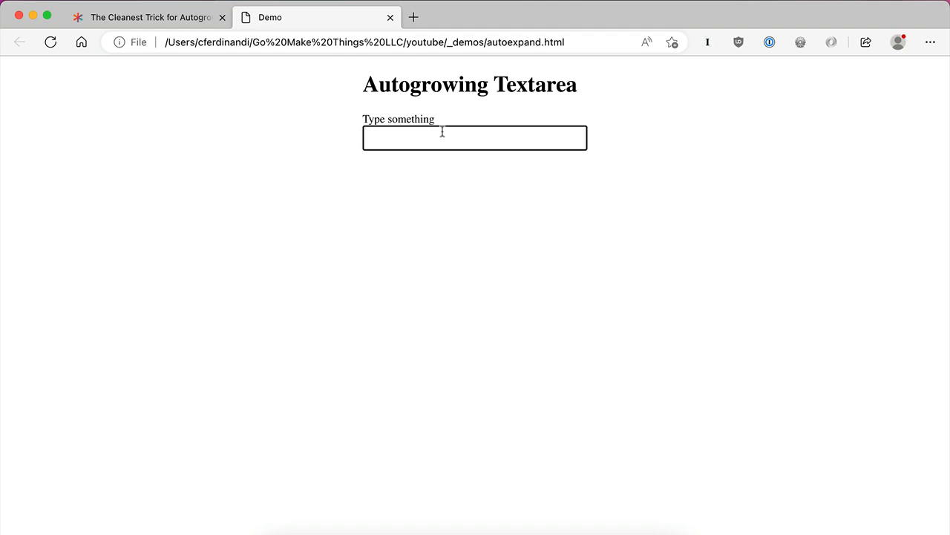
text(Type some text)
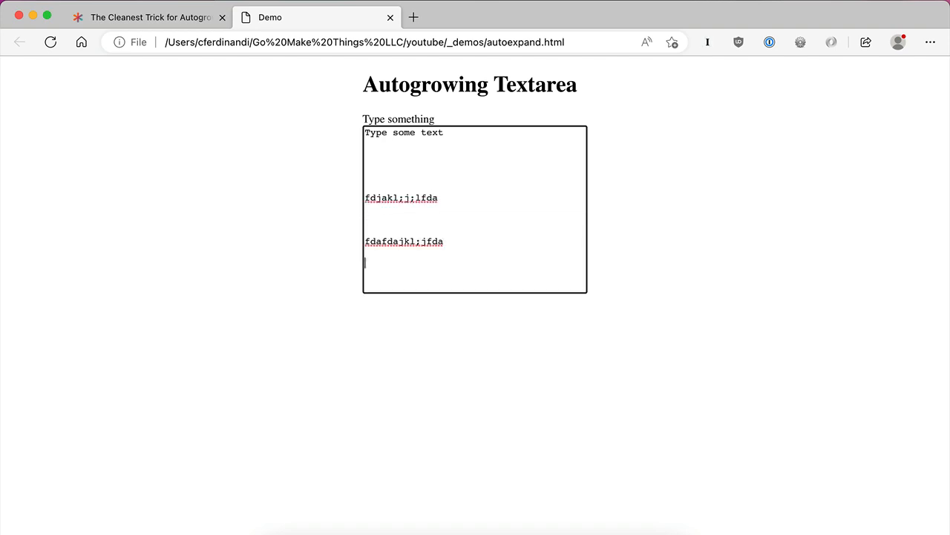
text(fdafda)
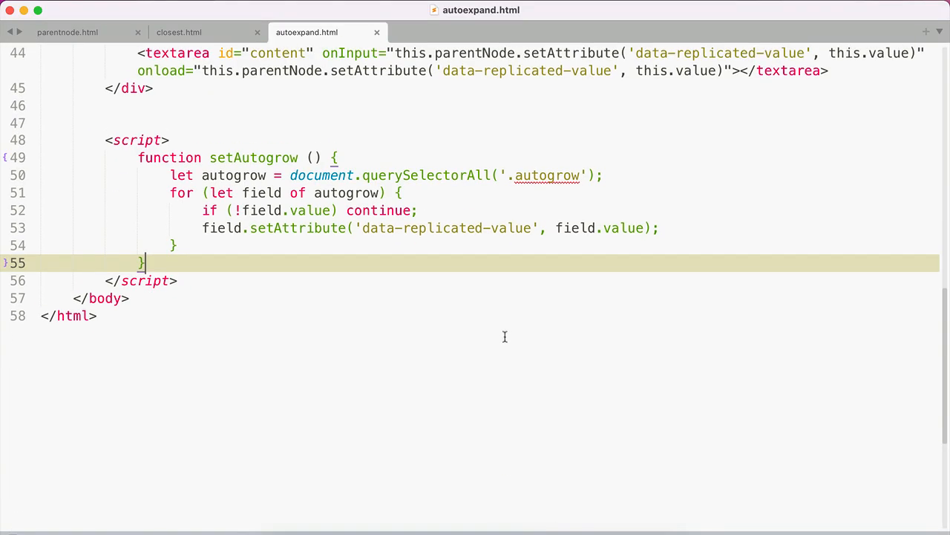
mouse_move(485, 187)
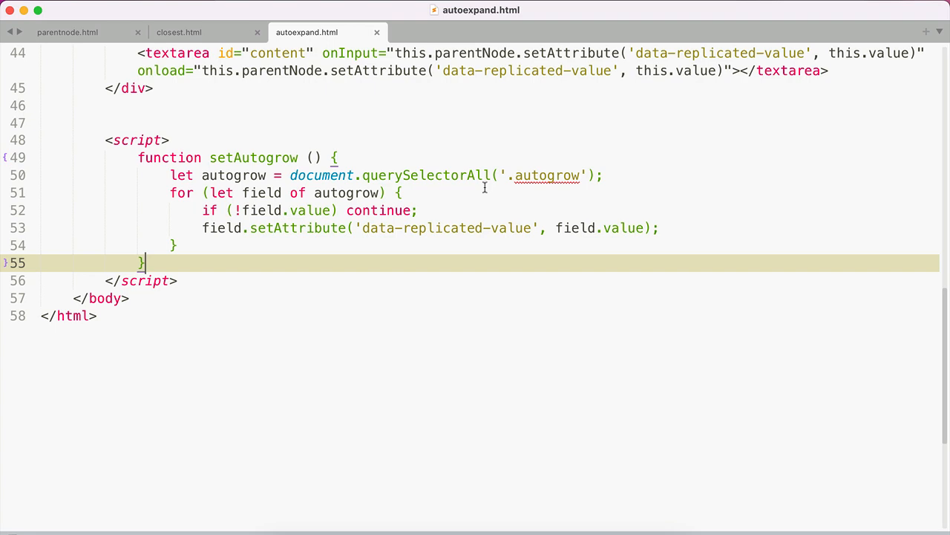
mouse_move(513, 170)
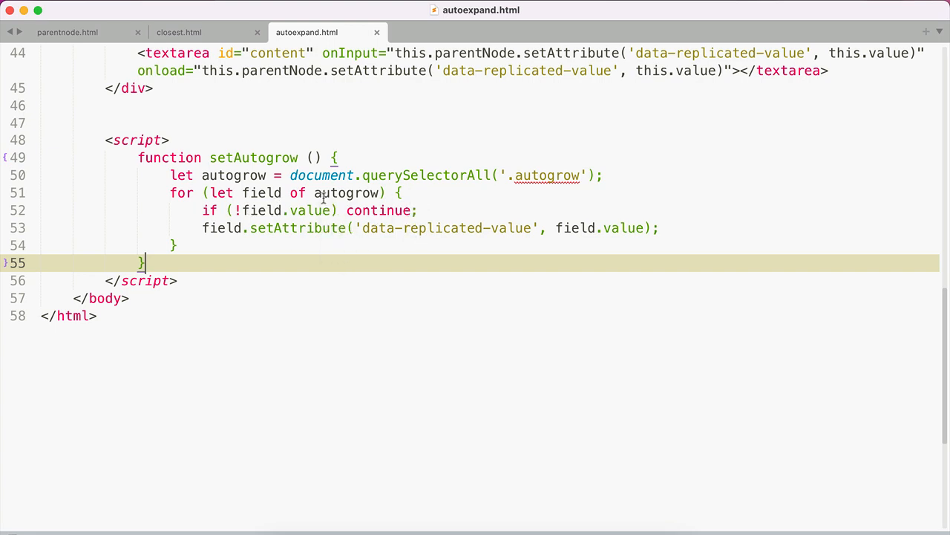
mouse_move(312, 224)
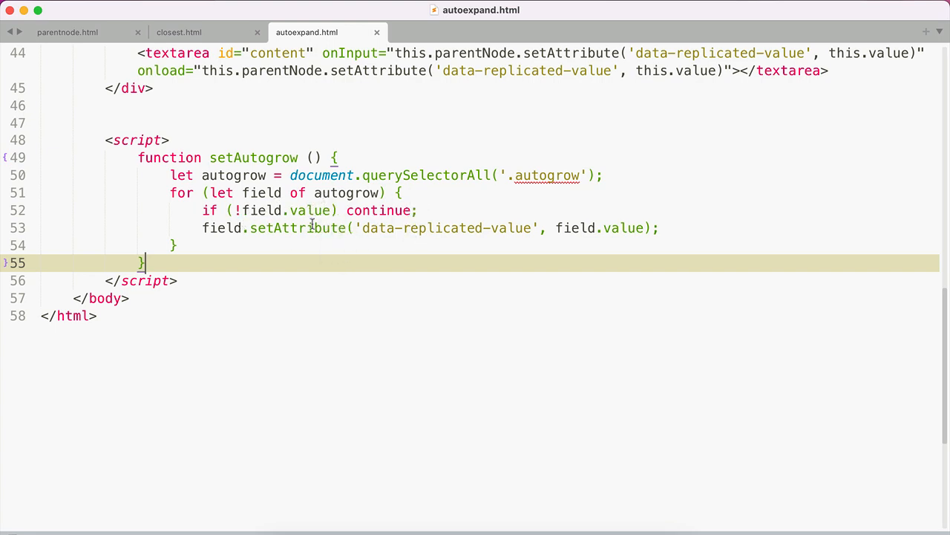
mouse_move(643, 234)
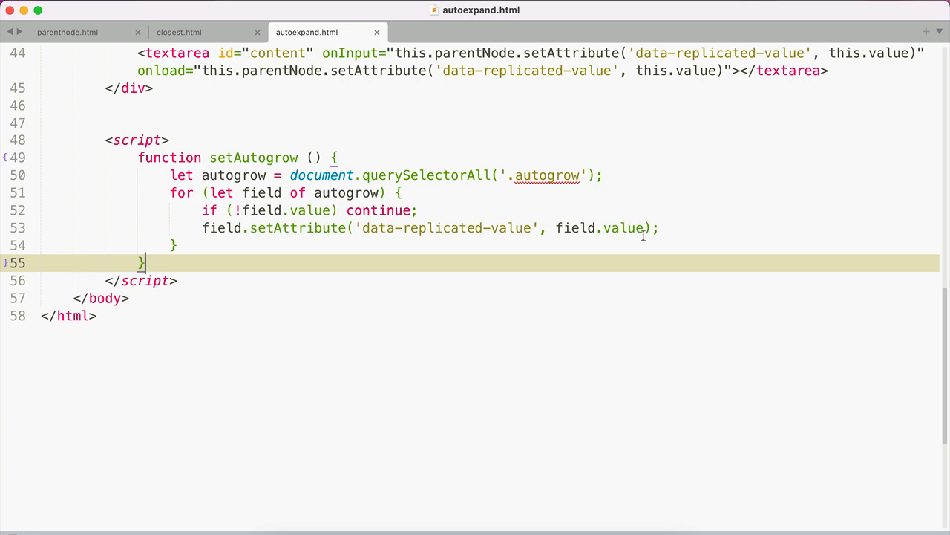
mouse_move(582, 336)
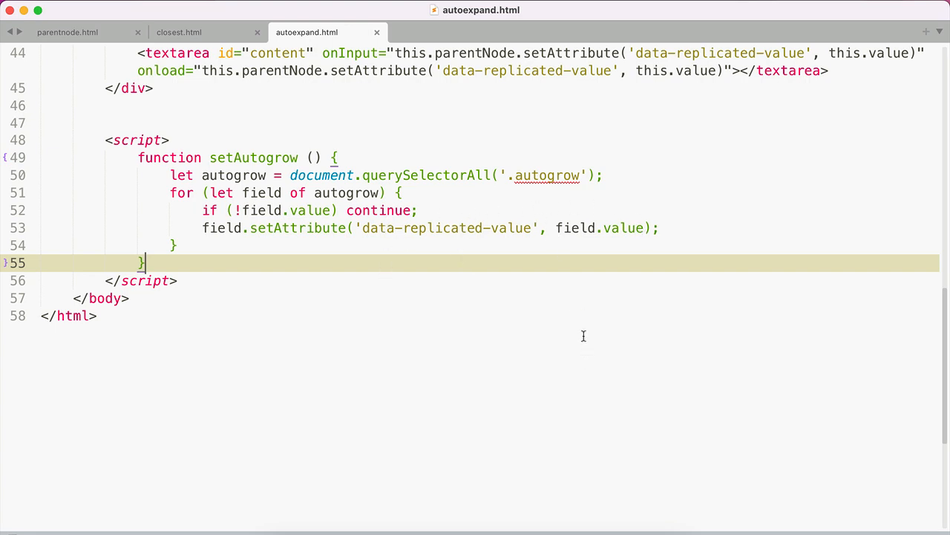
mouse_move(281, 211)
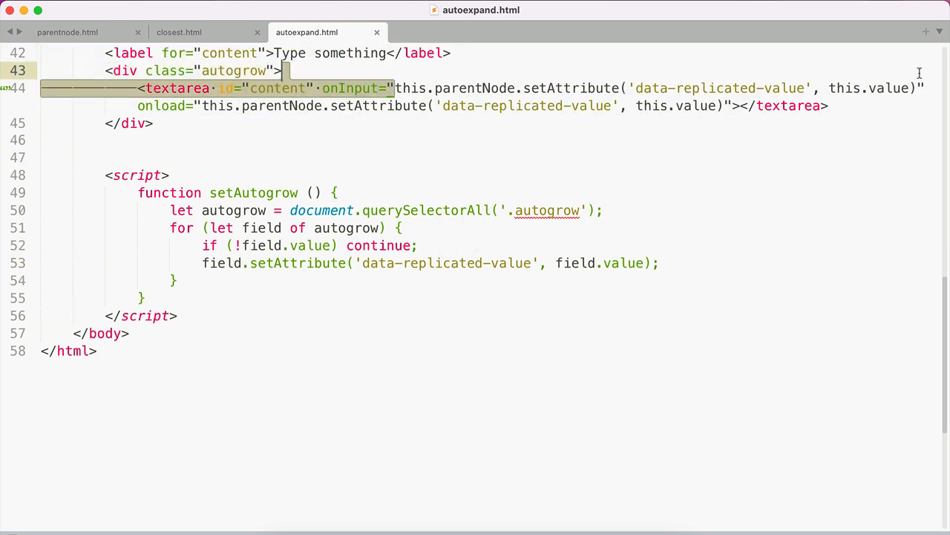
drag(395, 88, 918, 88)
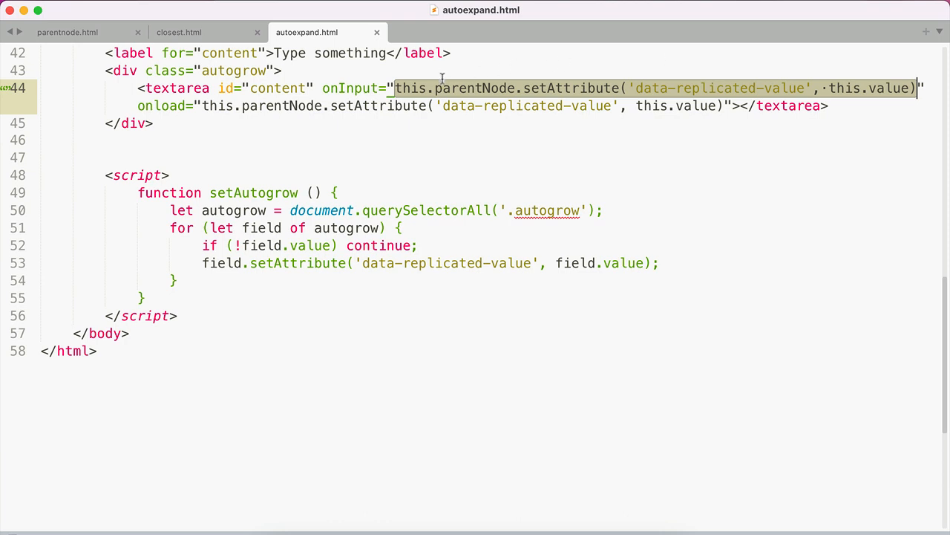
mouse_move(201, 106)
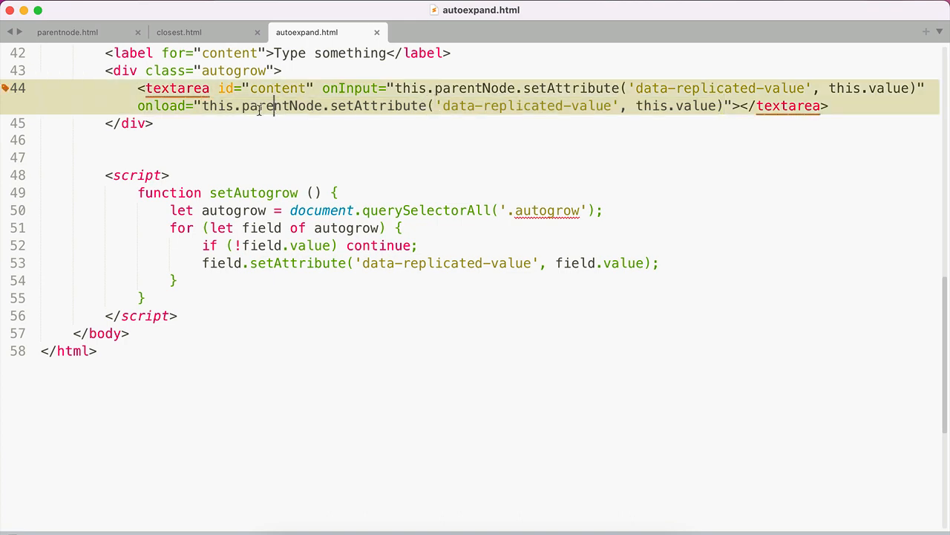
mouse_move(511, 116)
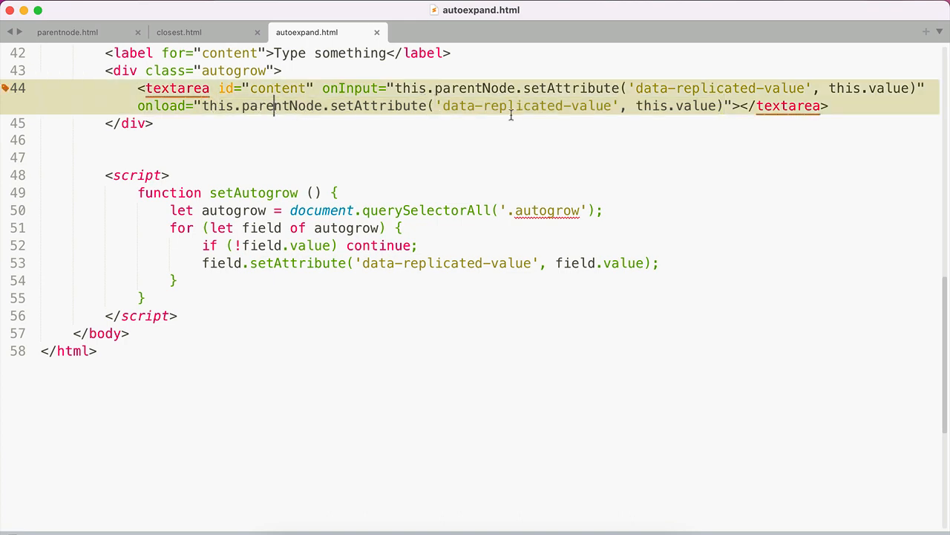